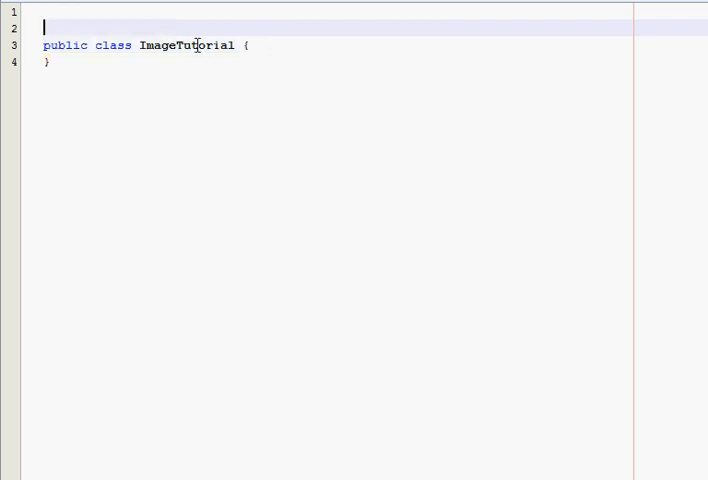
Step: Add imports for java.awt.* and javax.swing.*, and make ImageTutorial extend JFrame
key("Enter")
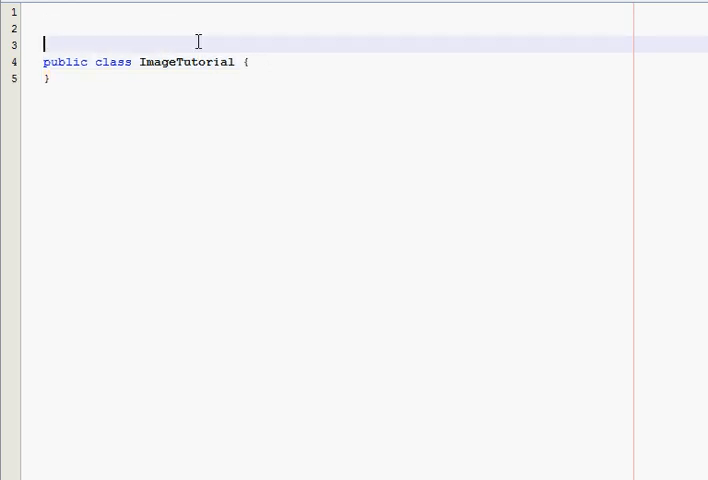
type("import java.awt.")
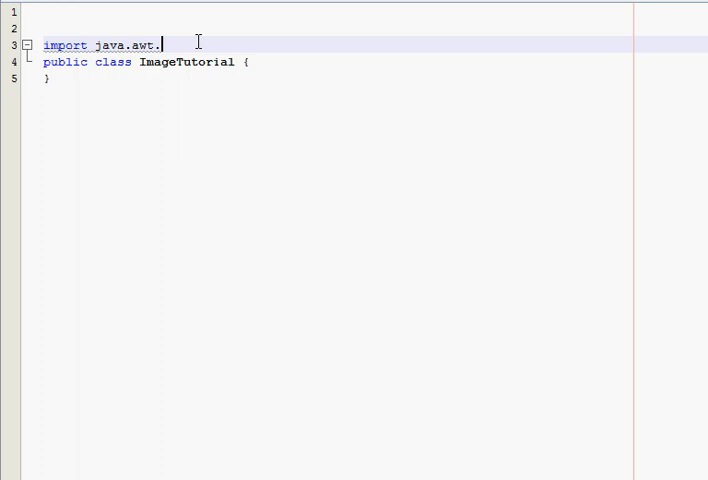
type("*;")
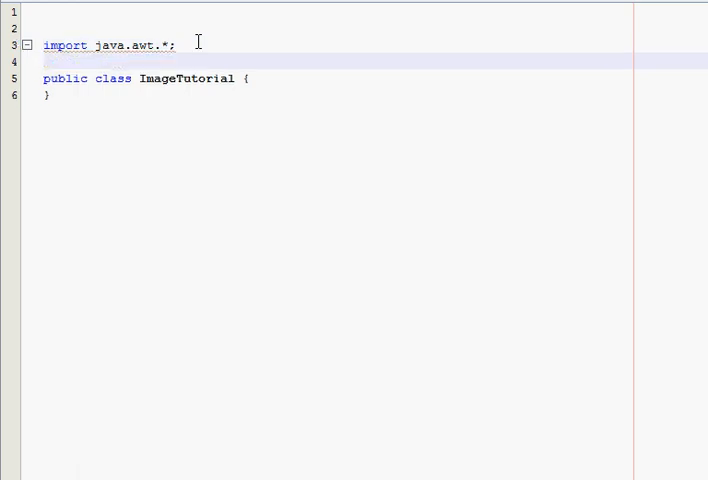
type("import javax.")
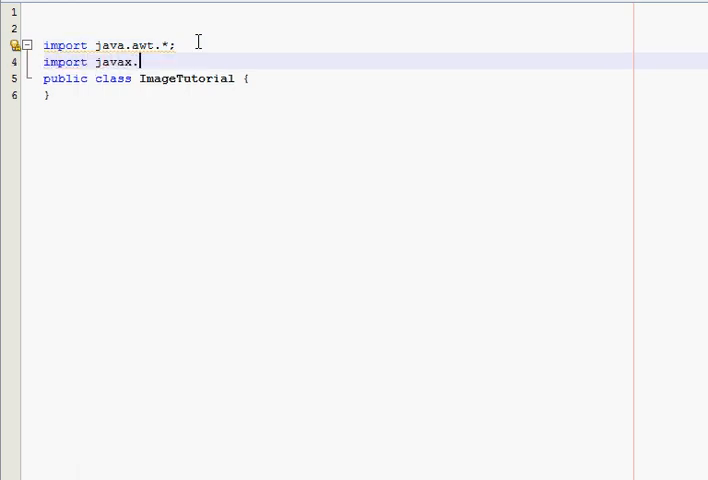
type("swing.*;")
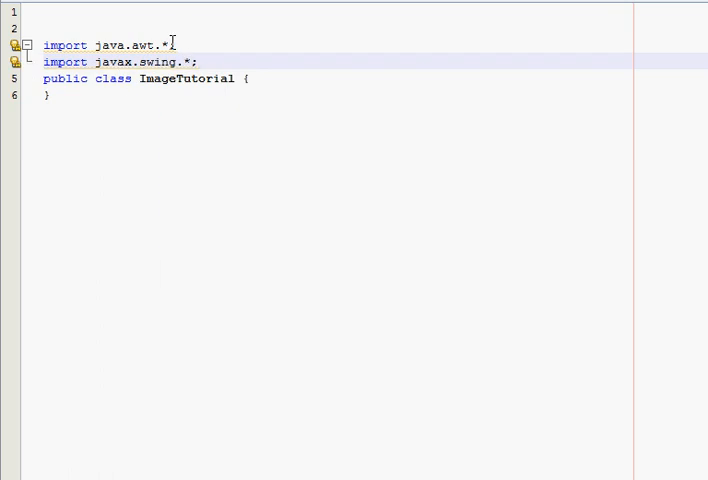
left_click(31, 44)
type("extends ")
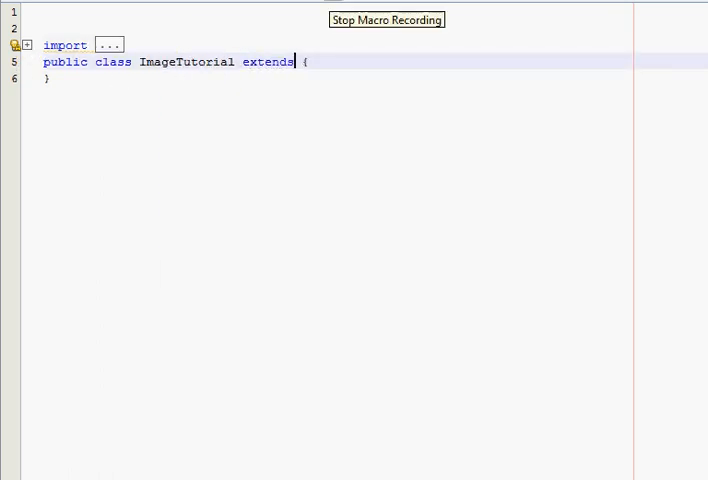
type("JFrame")
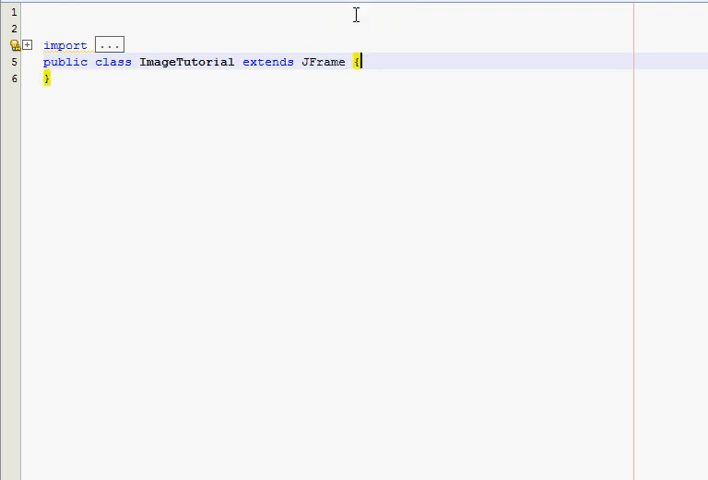
Step: Add a blank line after the ImageTutorial class's opening brace
key("Enter")
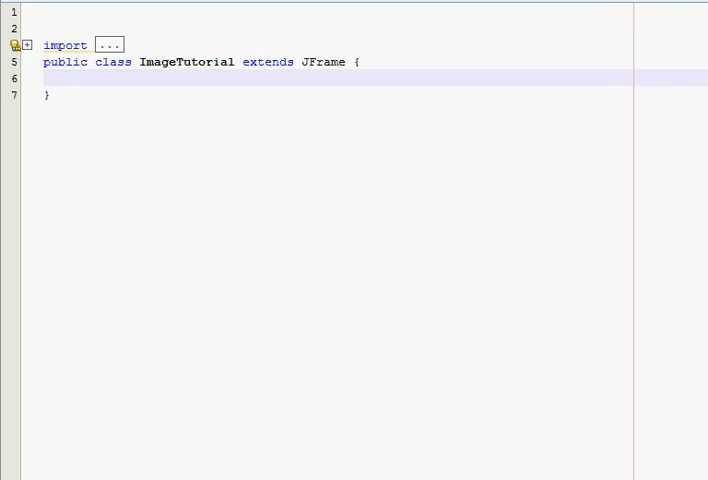
left_click(74, 78)
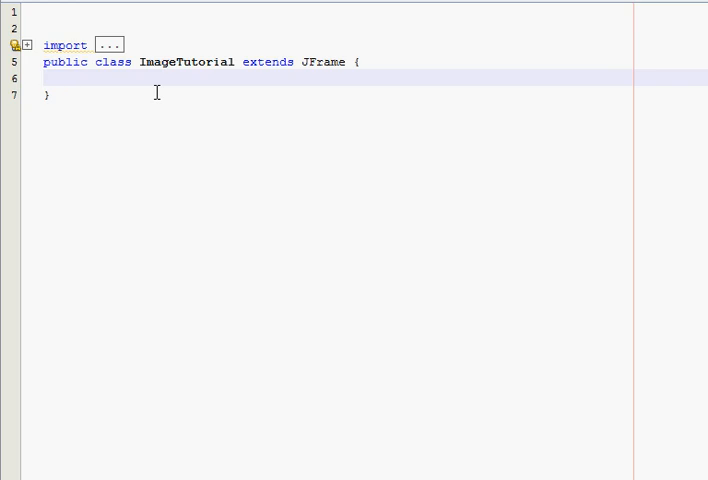
left_click(72, 77)
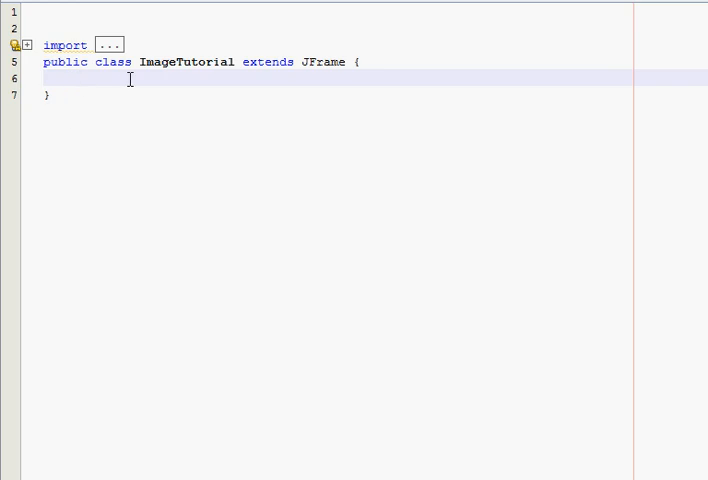
Step: Declare private ImageIcon fields image1, image2 and private JLabel fields label1, label2
type("private")
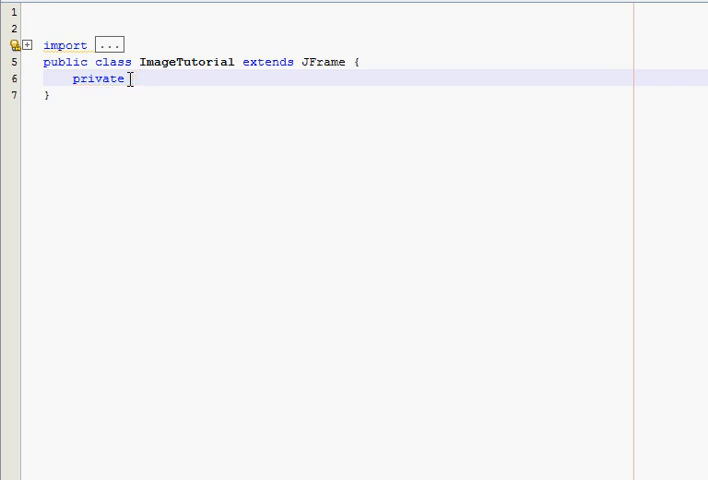
type("Image")
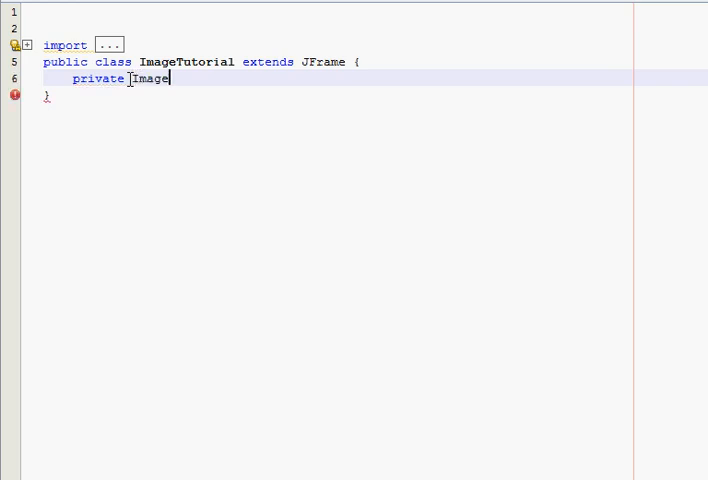
type("Icon image;")
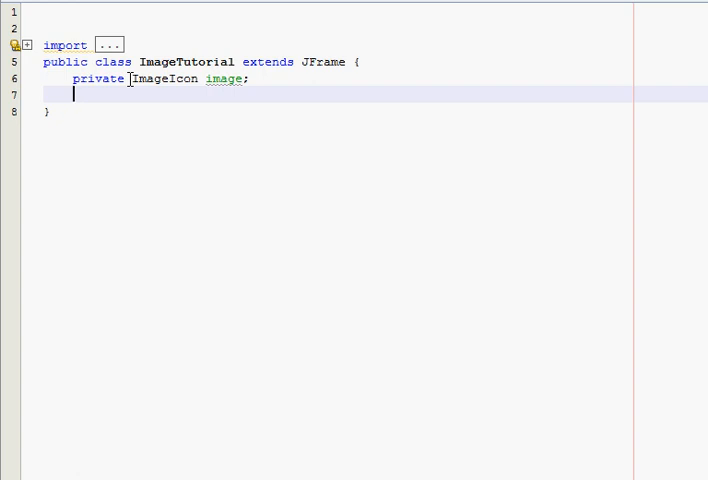
type("priva")
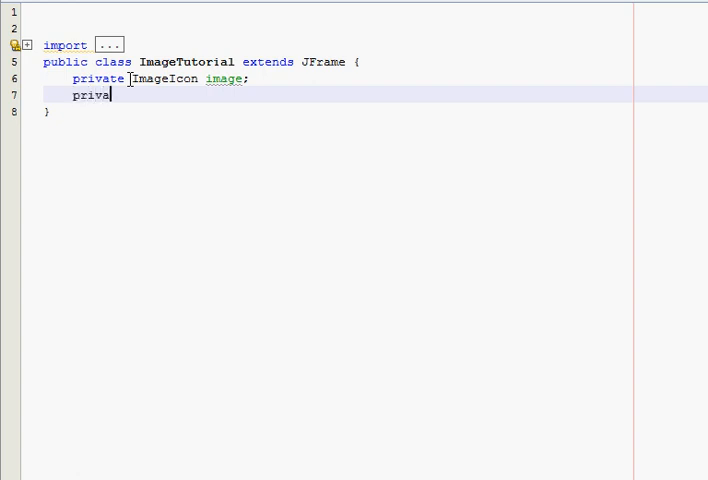
type("te JLabel")
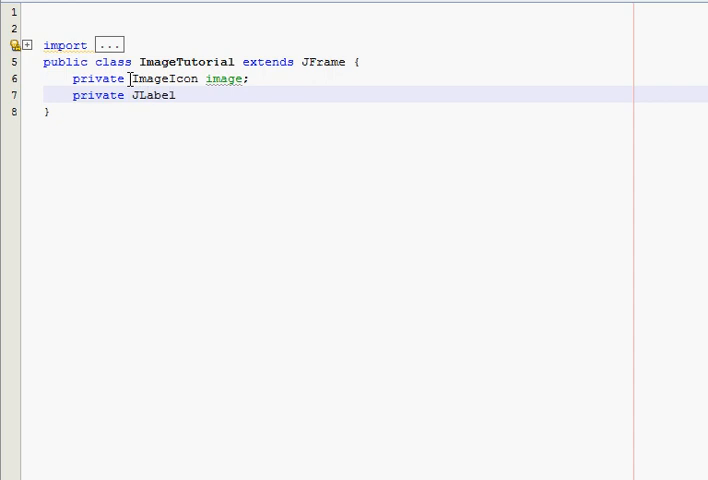
type("label1;")
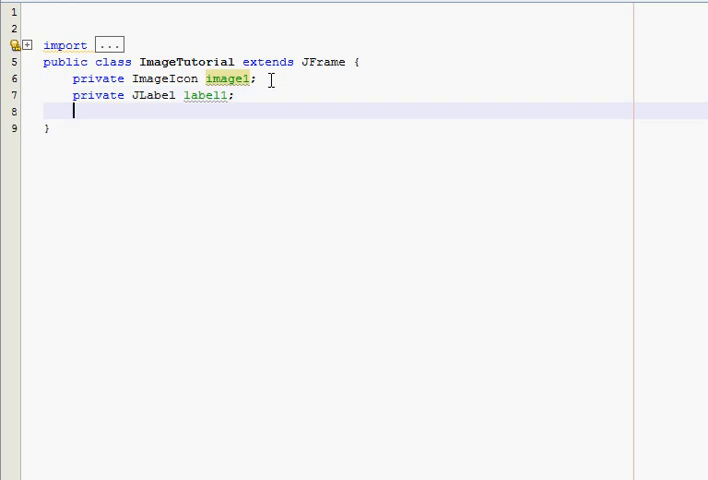
type("private ImageIcon image2;")
type("private Jlabel l")
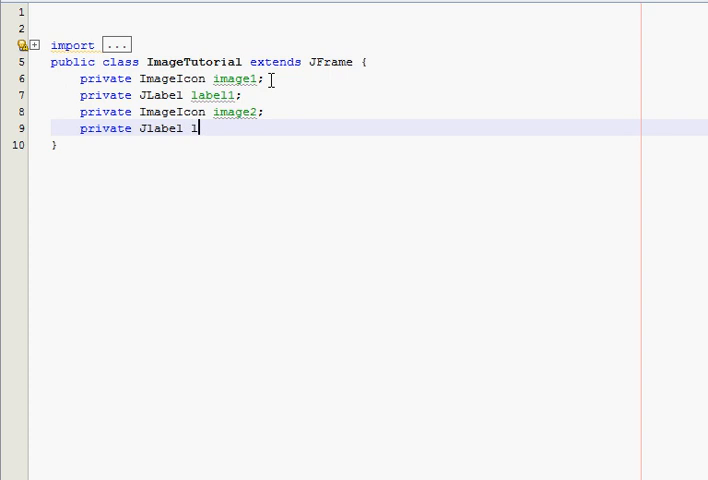
type("abel2;")
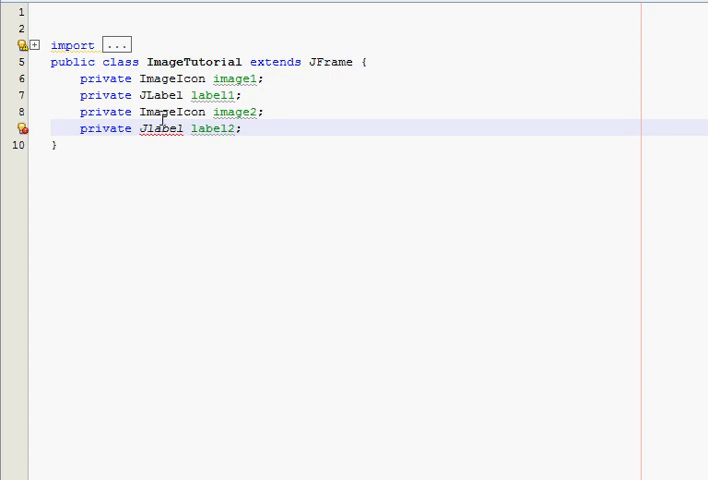
mouse_move(218, 81)
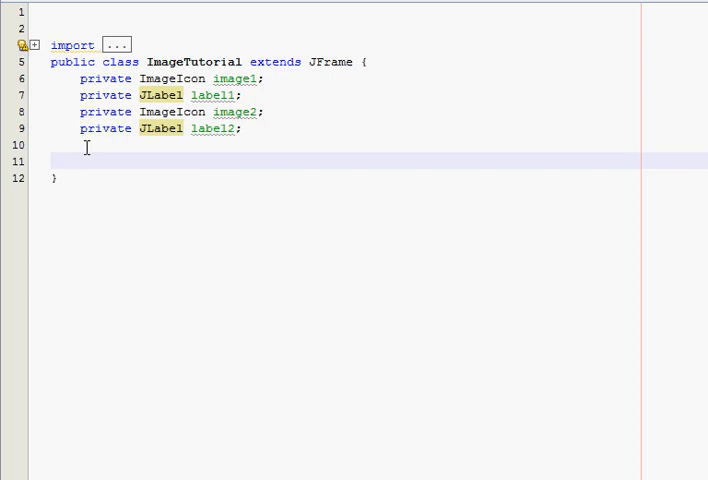
Step: Write an ImageTutorial() constructor whose first line is setLayout(new FlowLayout())
type("ImageTutorial")
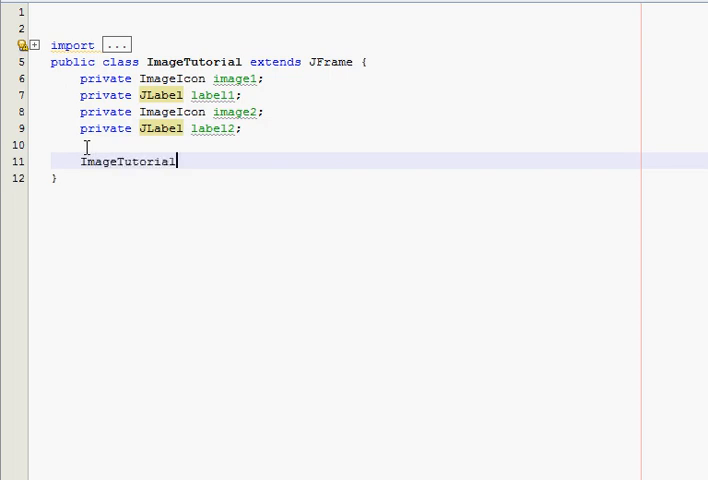
type("() {")
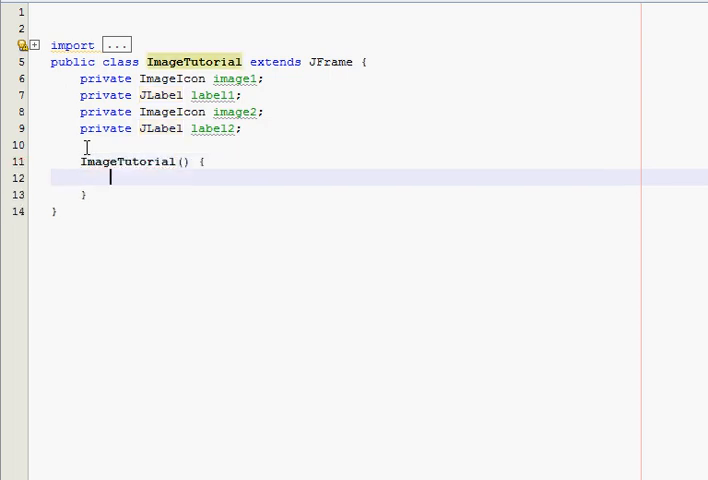
type("setLa")
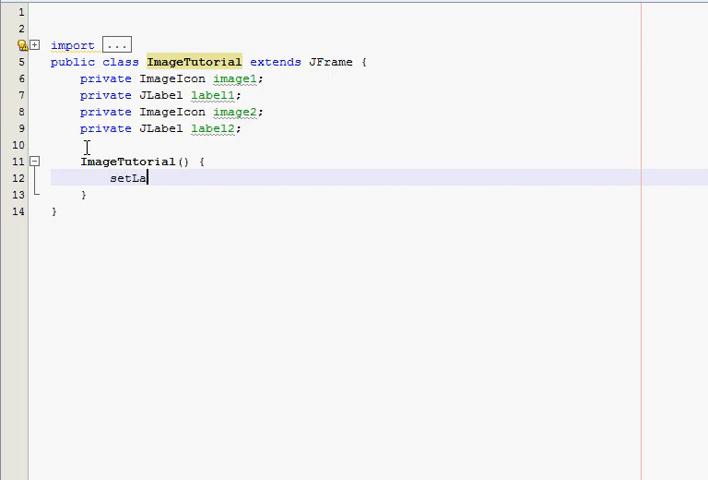
type("yout(new")
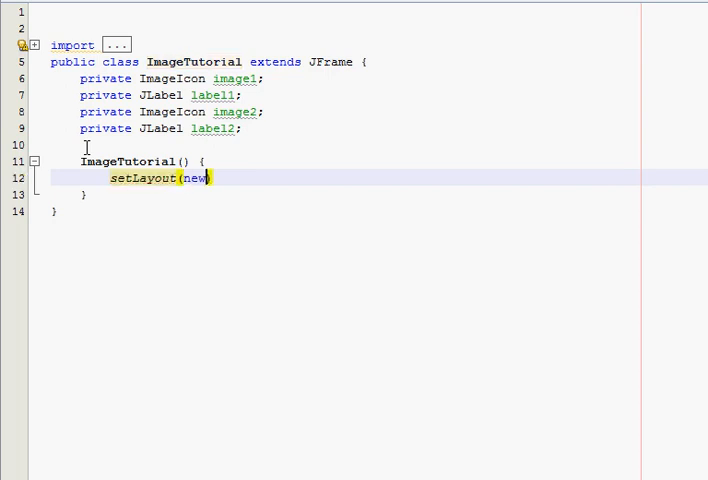
type("FlowLayout)")
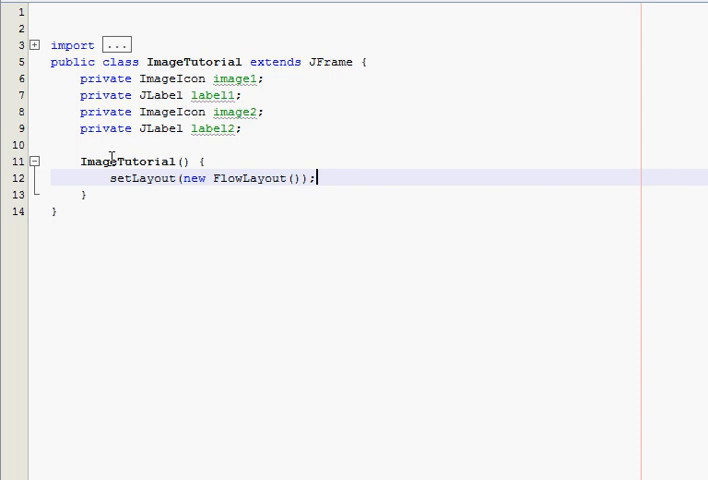
mouse_move(416, 196)
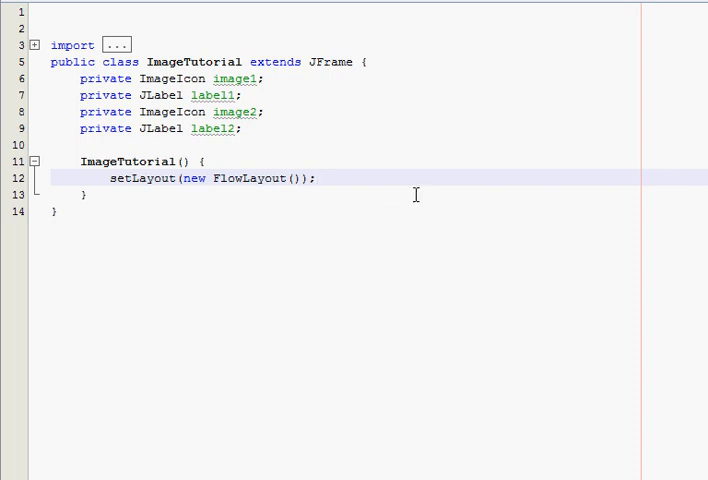
Step: Assign image1 = new ImageIcon(getClass().getResource("plane.jpg")) in the constructor
key("Enter")
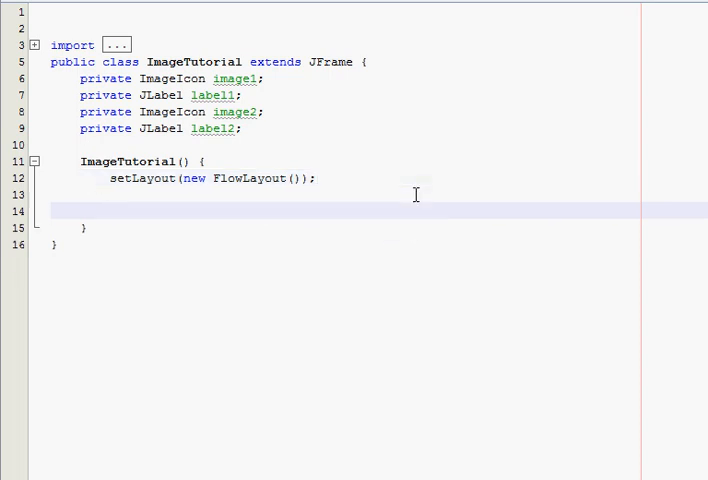
type("image1 =")
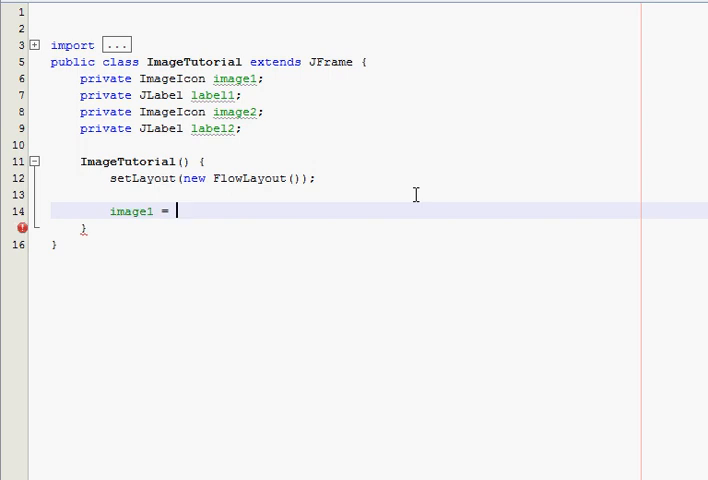
type("new ImageI")
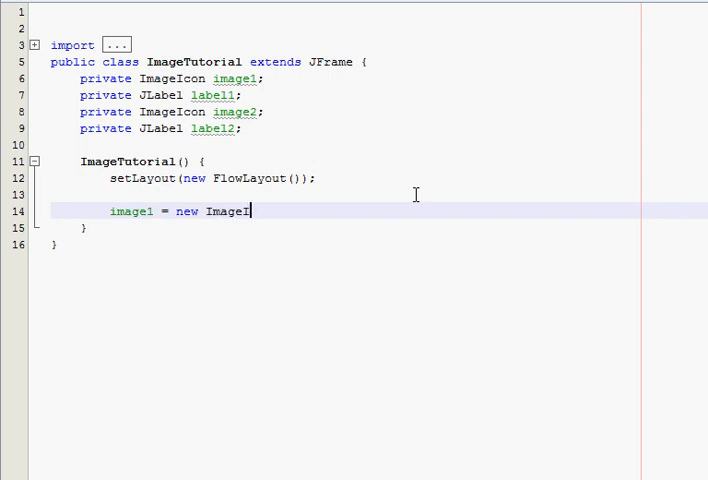
type("con()")
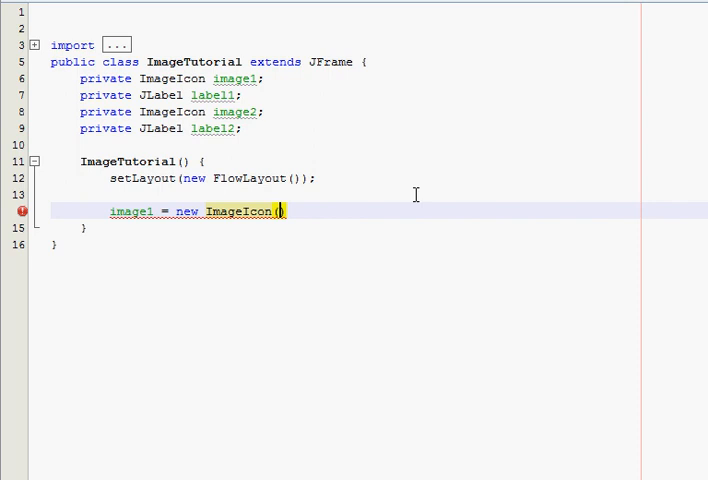
type(")")
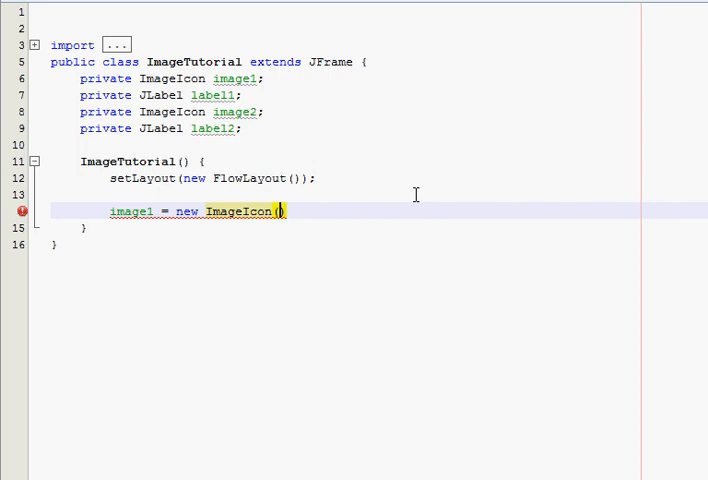
type("get")
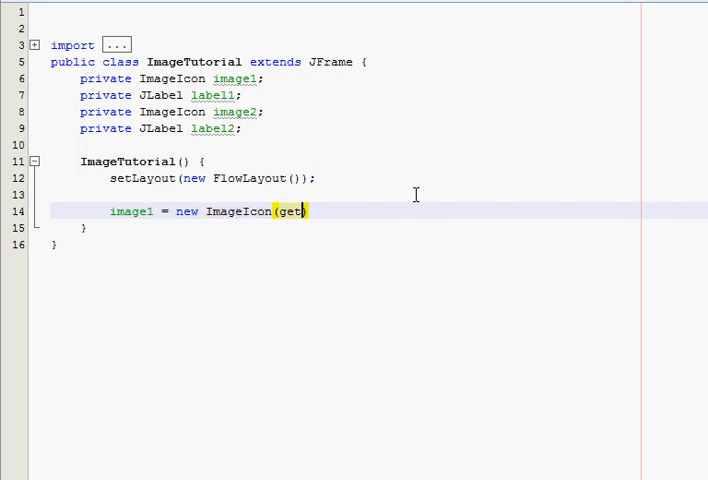
type("Class()")
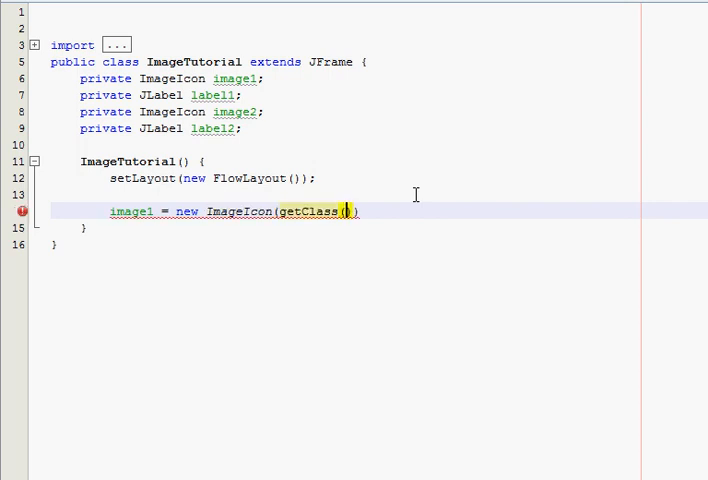
type(".")
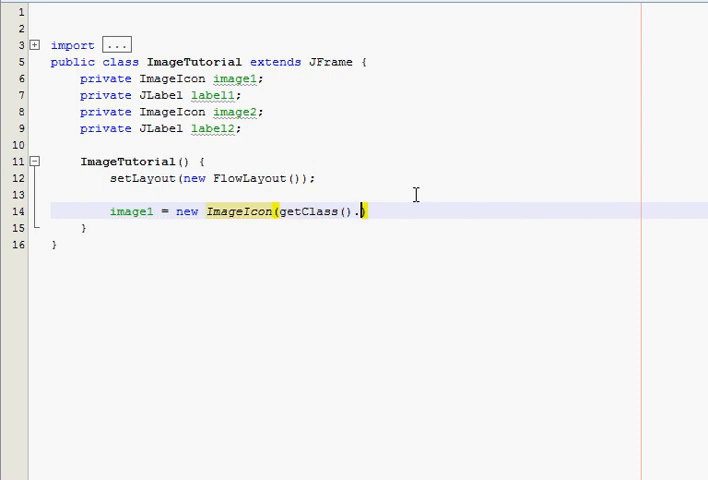
type("get")
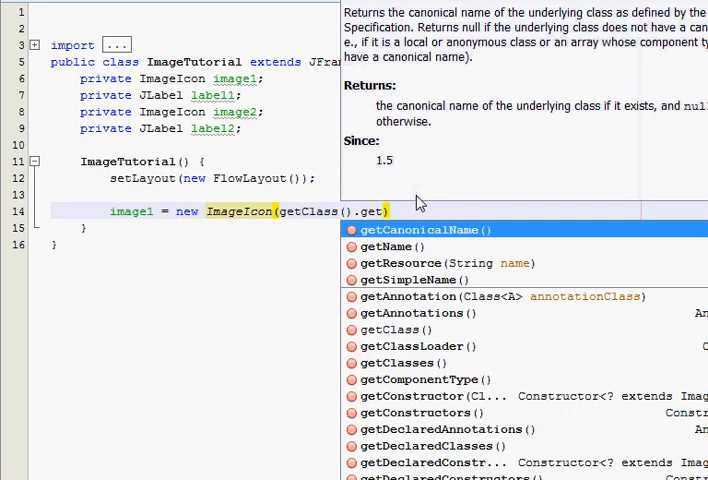
type("Resource(\"")
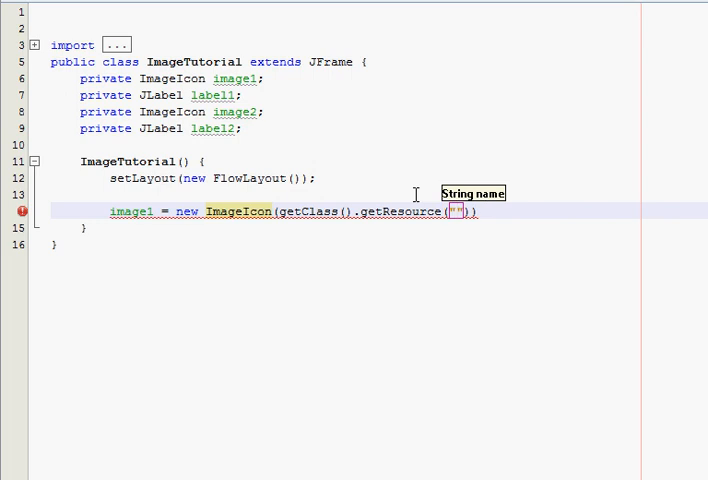
type("plane")
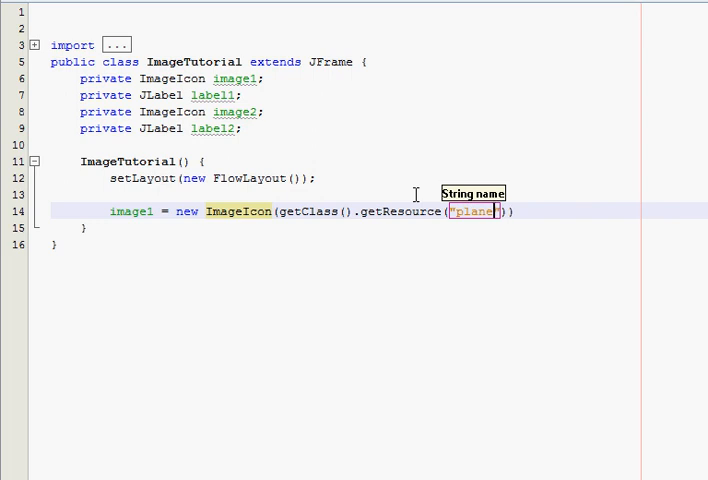
type(".jpg")
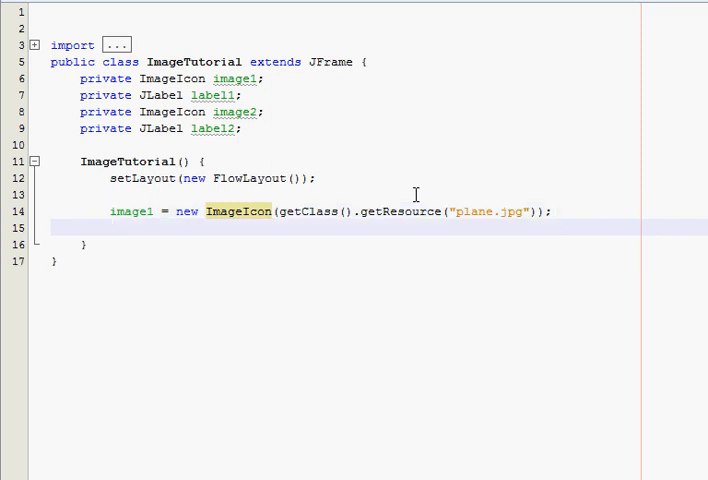
Step: Create label1 as new JLabel(image1) and add label1 to the frame
left_click(112, 228)
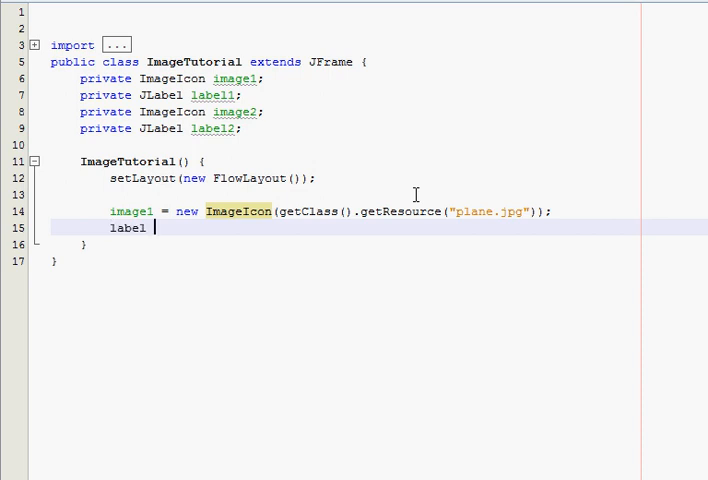
type("1 = new JLa")
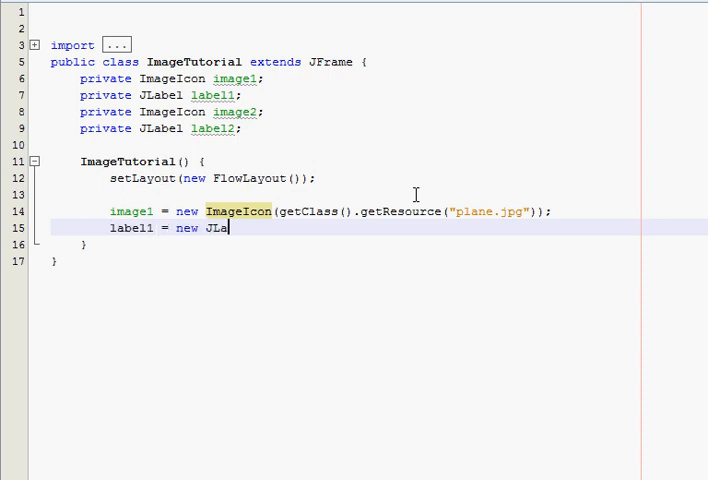
type("bel()")
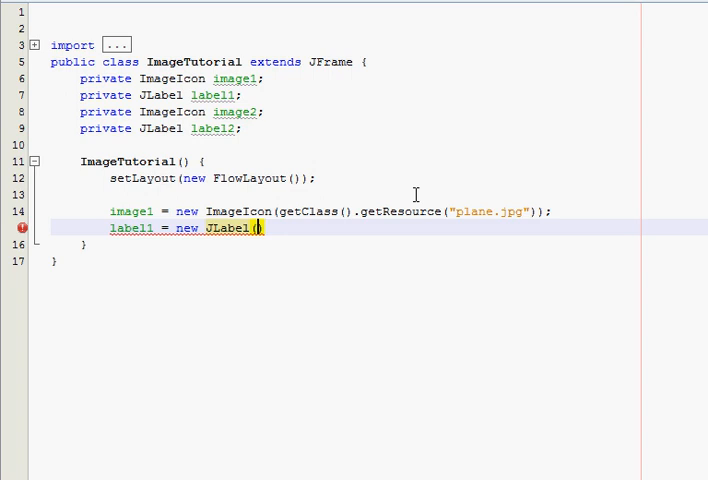
type("image1")
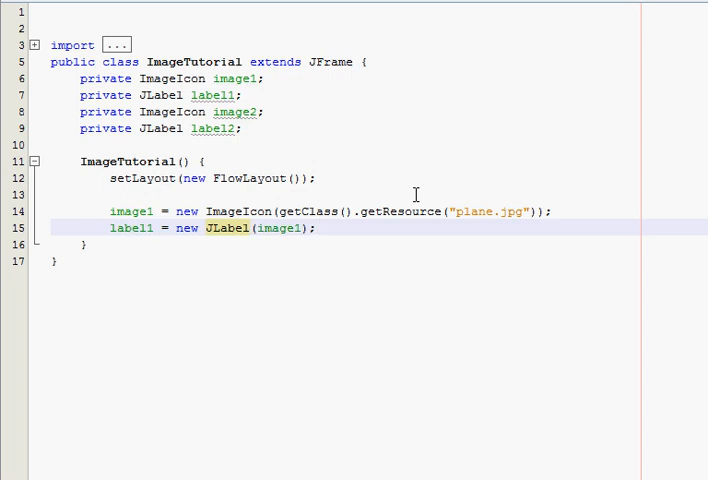
type("add(label1);")
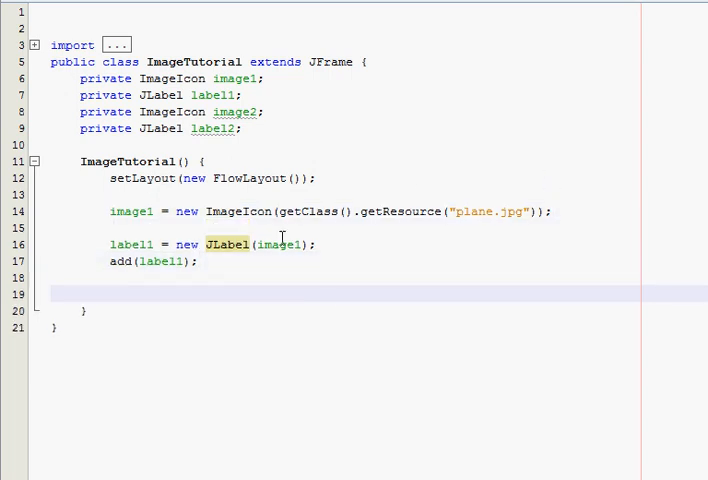
Step: Duplicate the image1 block as image2/label2 loading Earth.jpg instead of plane.jpg
left_click(111, 293)
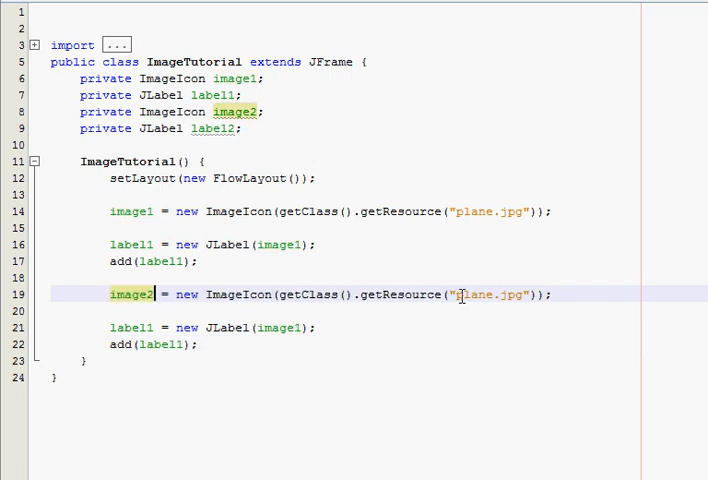
double_click(490, 294)
type("Earth")
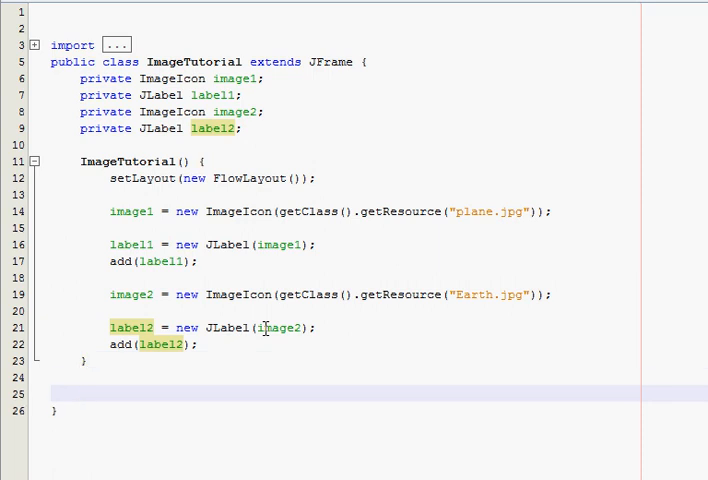
Step: Write a main(String args[]) method that creates an ImageTutorial named gui
type("public static void main (S")
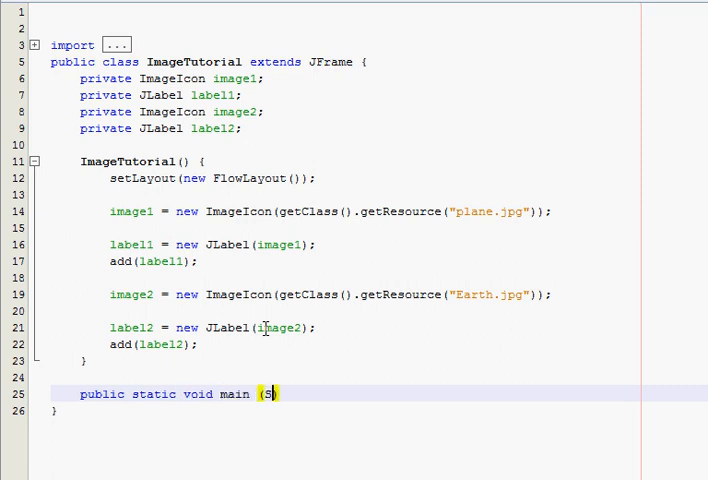
type("String args[])")
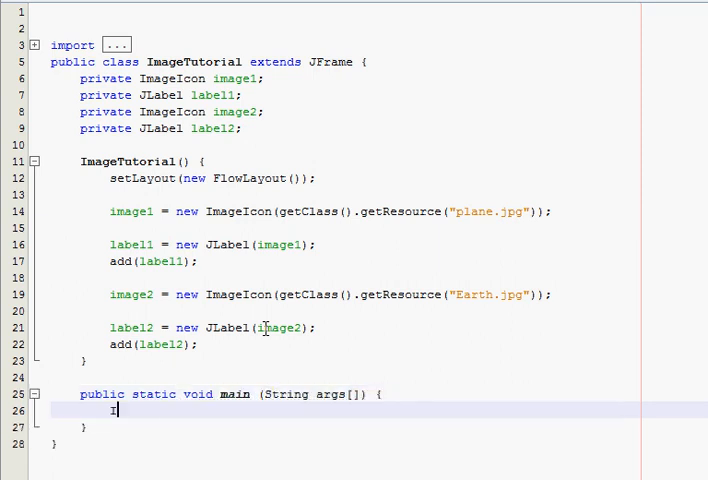
type("ImageTutorial gui")
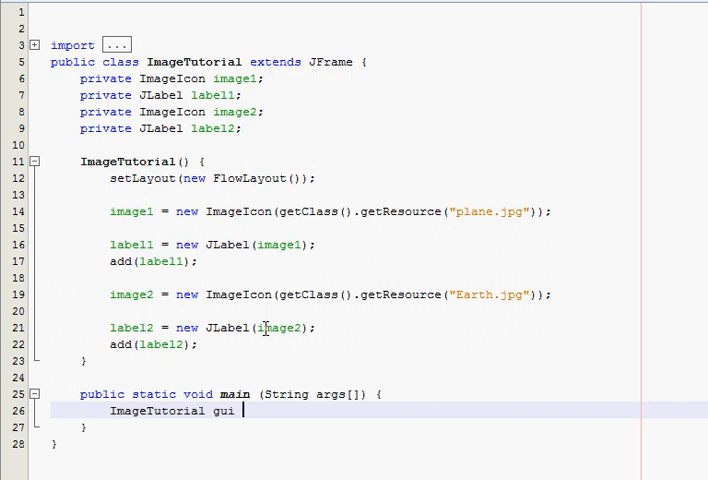
type("= new ImageTutorial();")
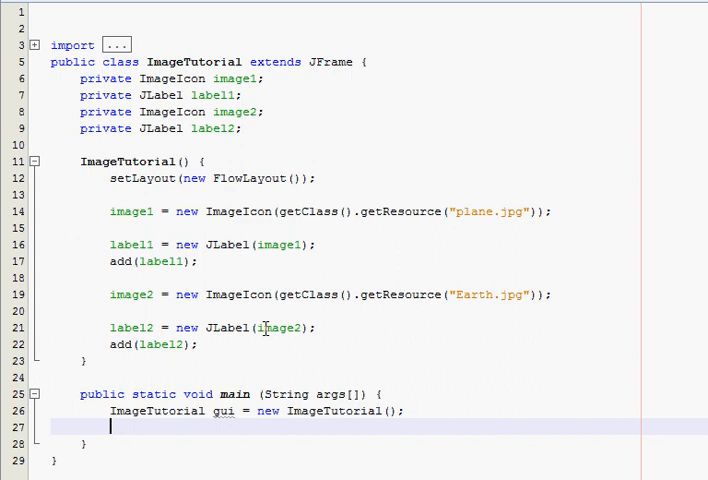
Step: Set gui's default close operation to JFrame.EXIT_ON_CLOSE and start a setVisible call
type("gui.set")
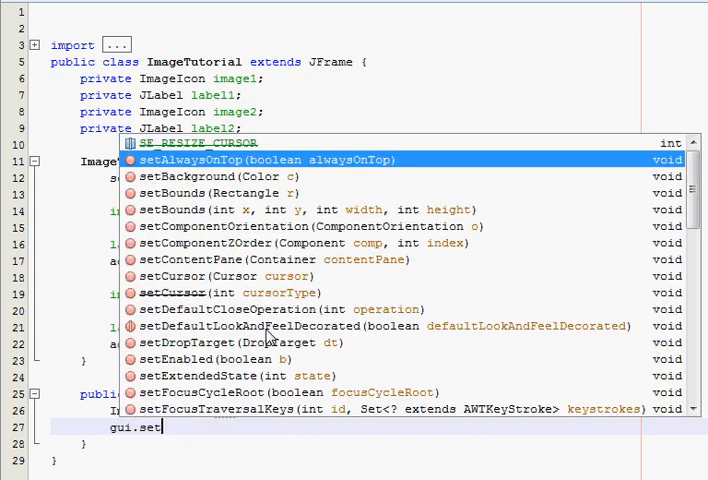
left_click(244, 309)
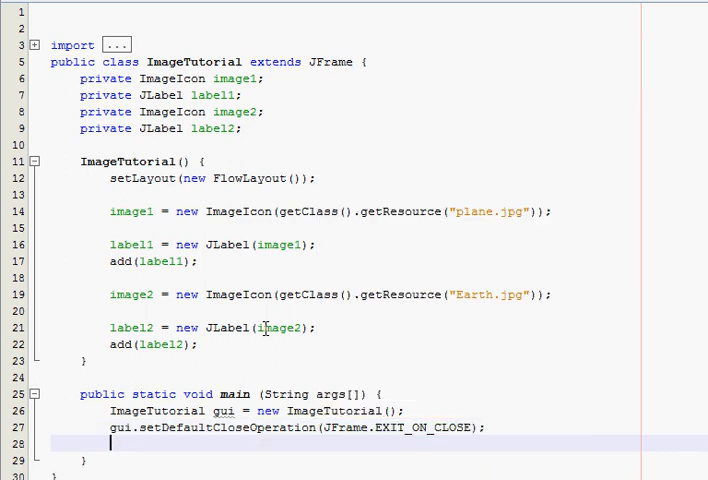
type("gui.set")
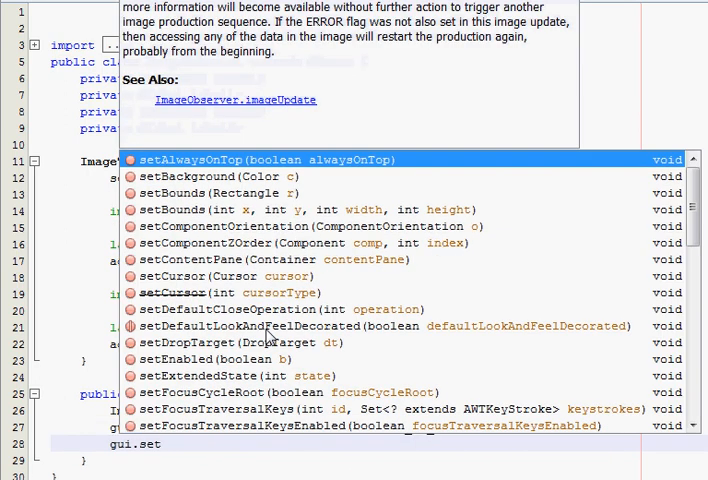
key("Escape")
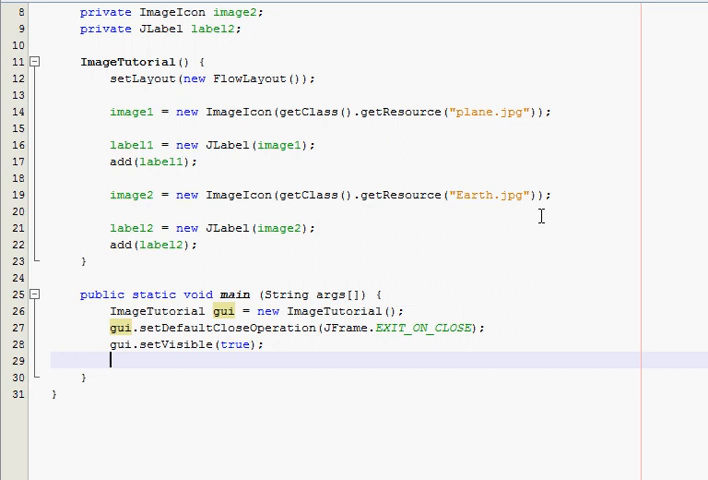
Step: Finish gui.setVisible(true), then add gui.pack() instead of a fixed setSize call
type("gui.setSize(20-0-")
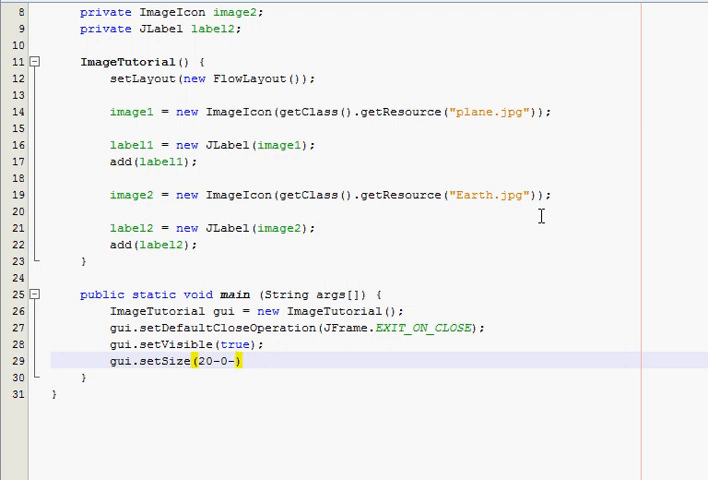
key("Delete")
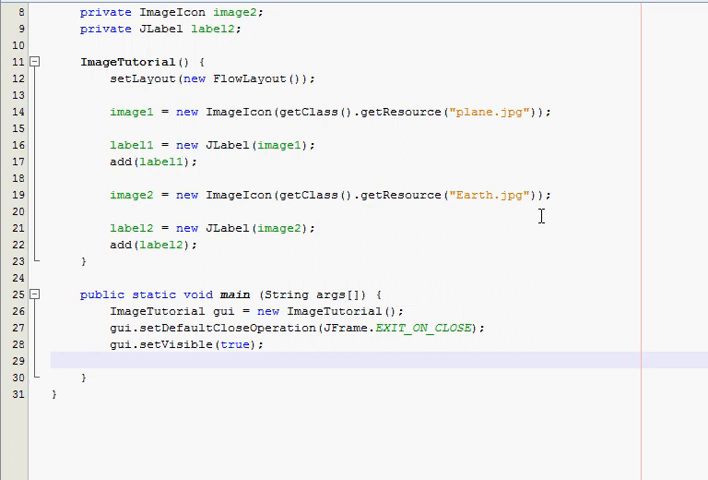
type("gui.pack();")
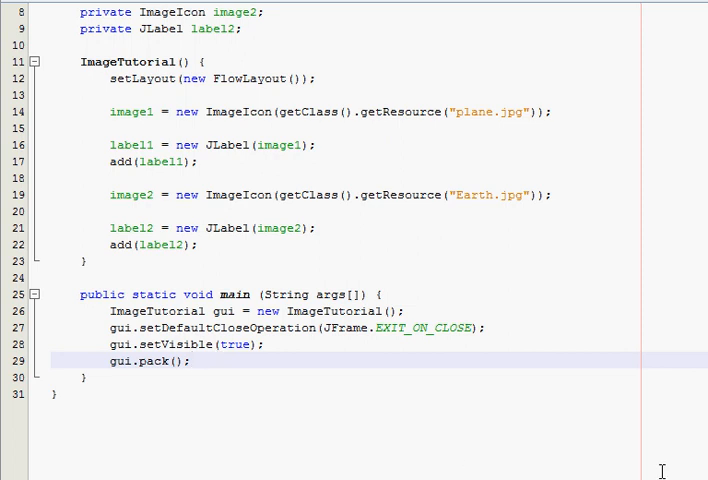
mouse_move(559, 376)
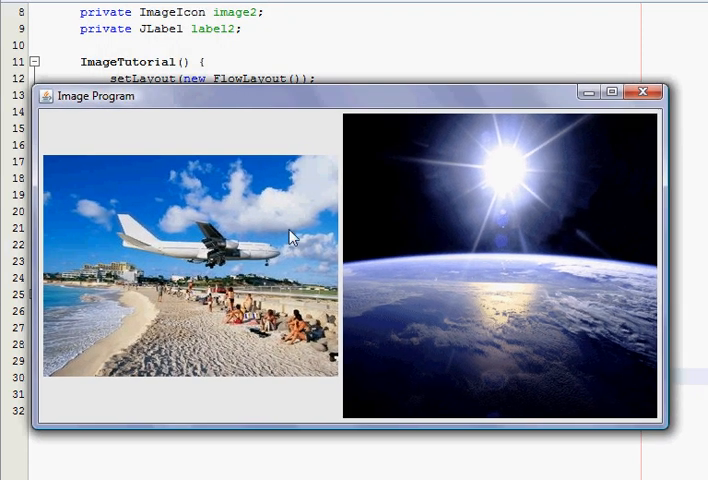
mouse_move(240, 303)
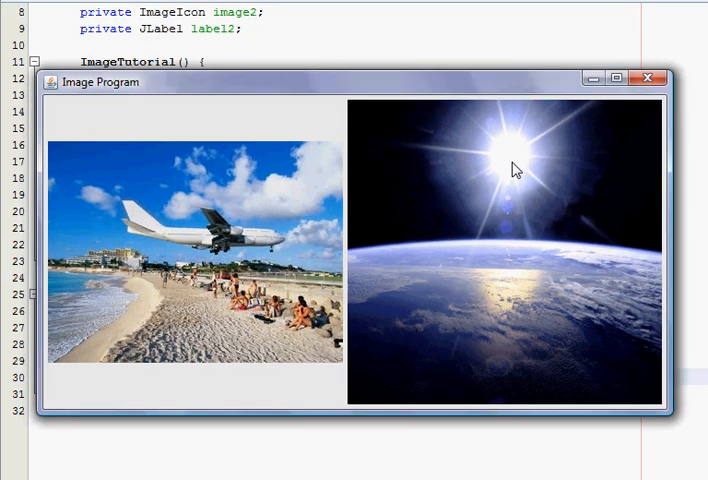
mouse_move(203, 92)
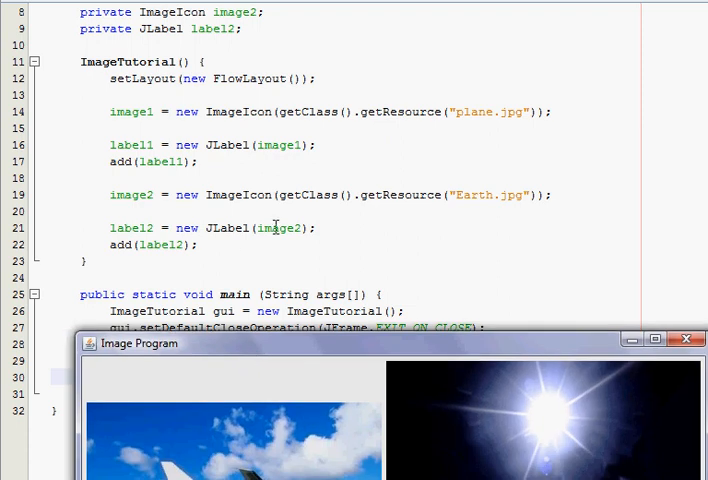
mouse_move(297, 148)
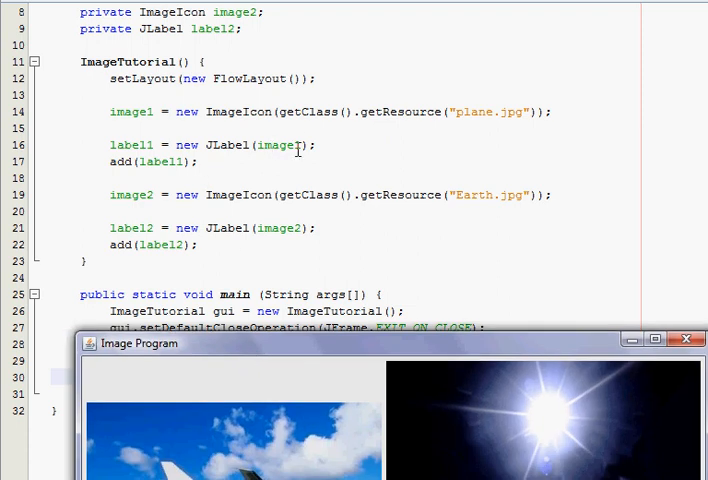
left_click(687, 338)
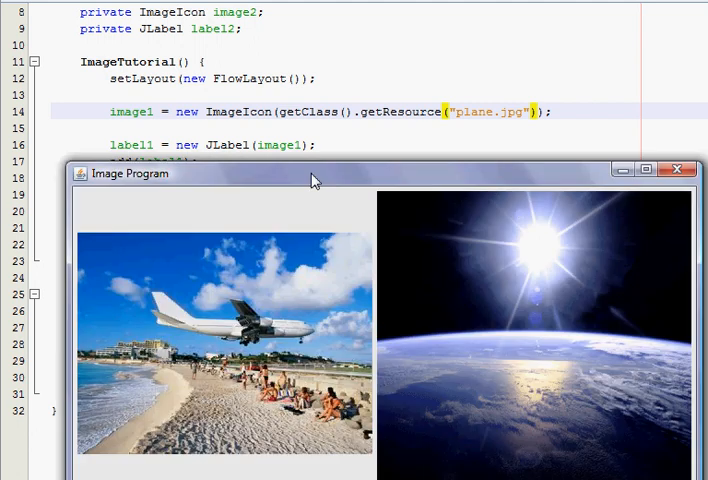
left_click_drag(314, 173, 472, 65)
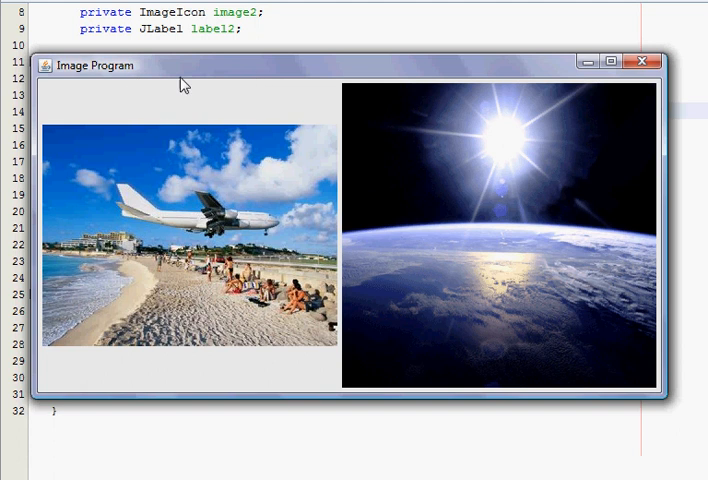
mouse_move(632, 380)
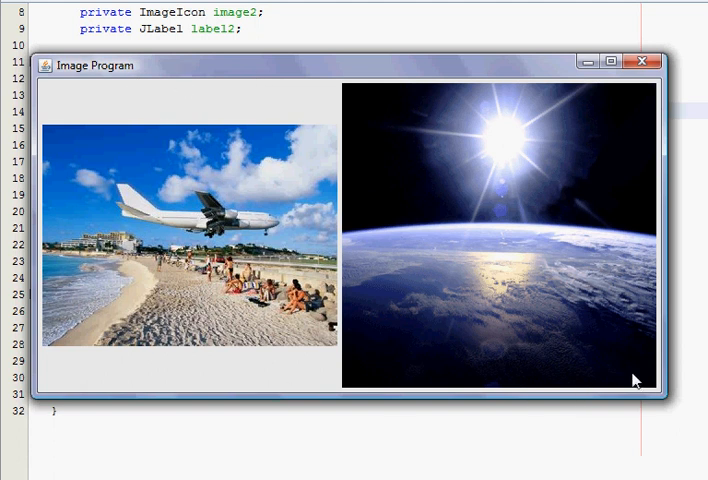
mouse_move(348, 95)
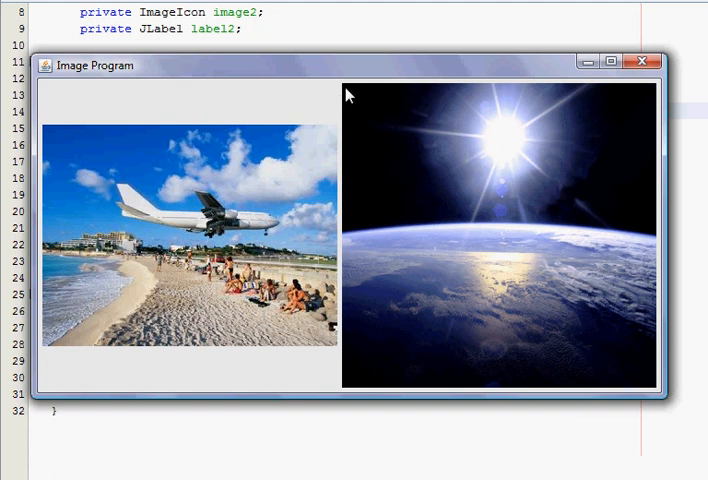
mouse_move(220, 157)
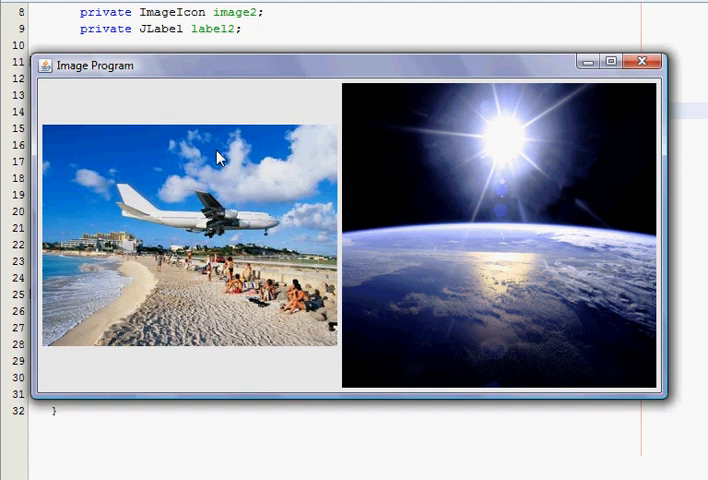
mouse_move(256, 104)
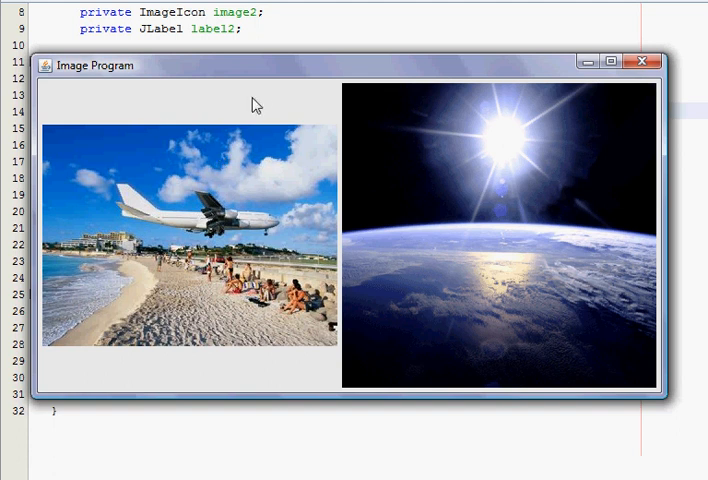
mouse_move(366, 398)
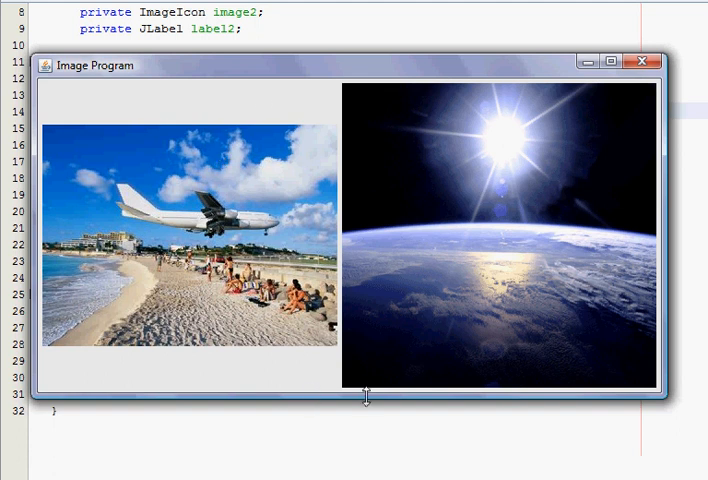
mouse_move(338, 368)
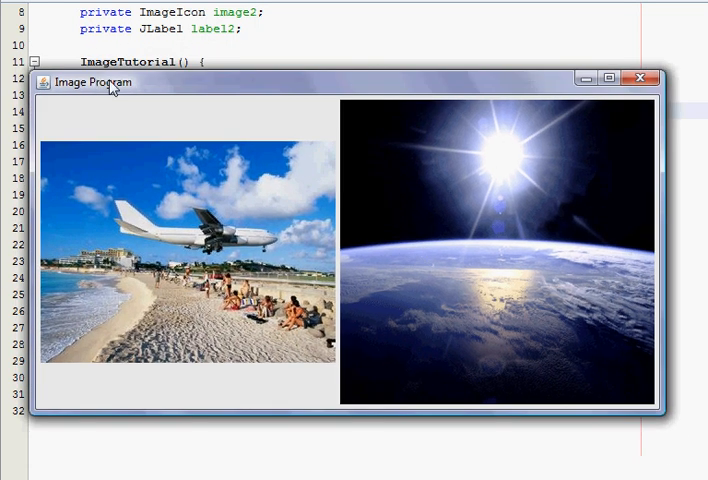
mouse_move(277, 92)
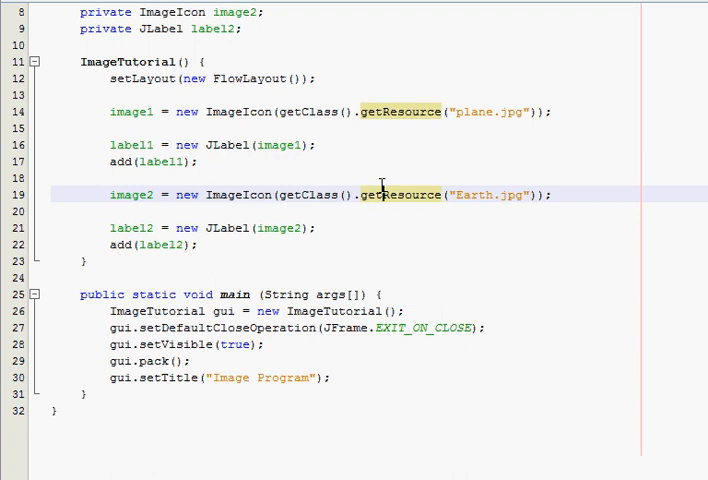
mouse_move(421, 189)
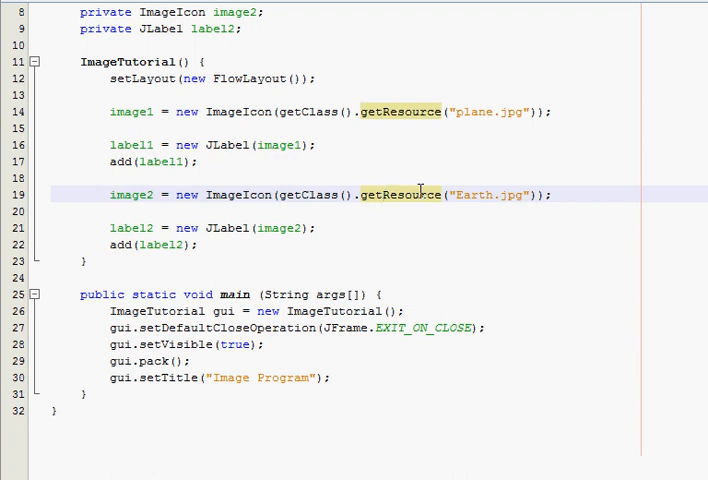